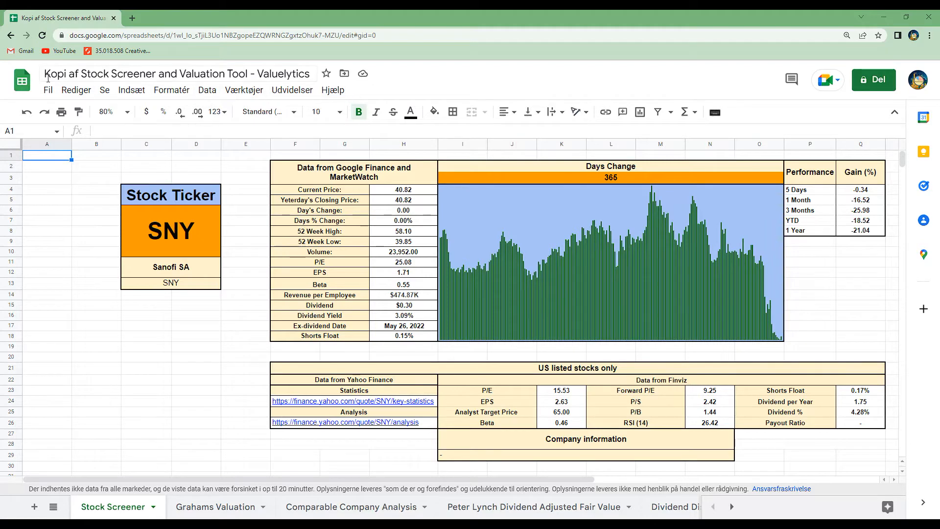
mouse_move(314, 102)
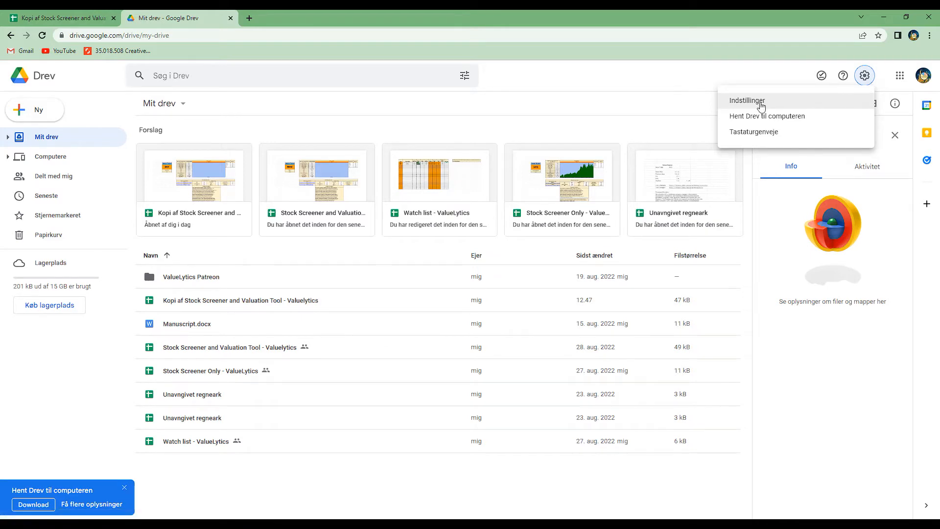
Go from Drive settings to the account language preferences, where Dansk is preferred.
left_click(748, 100)
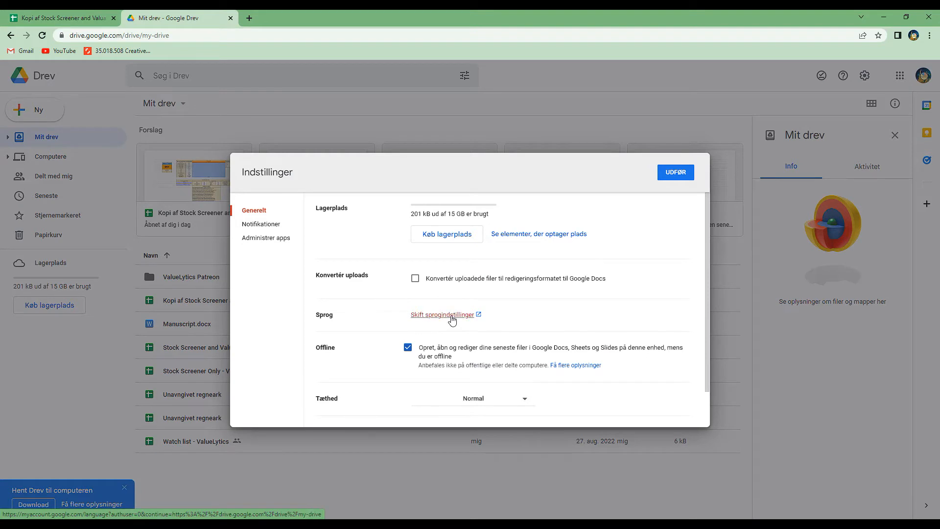
left_click(442, 315)
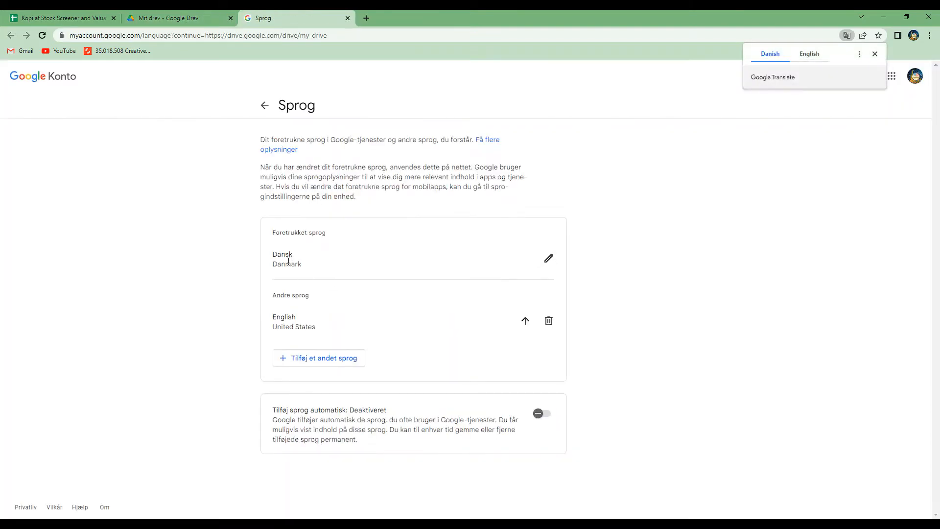
mouse_move(286, 253)
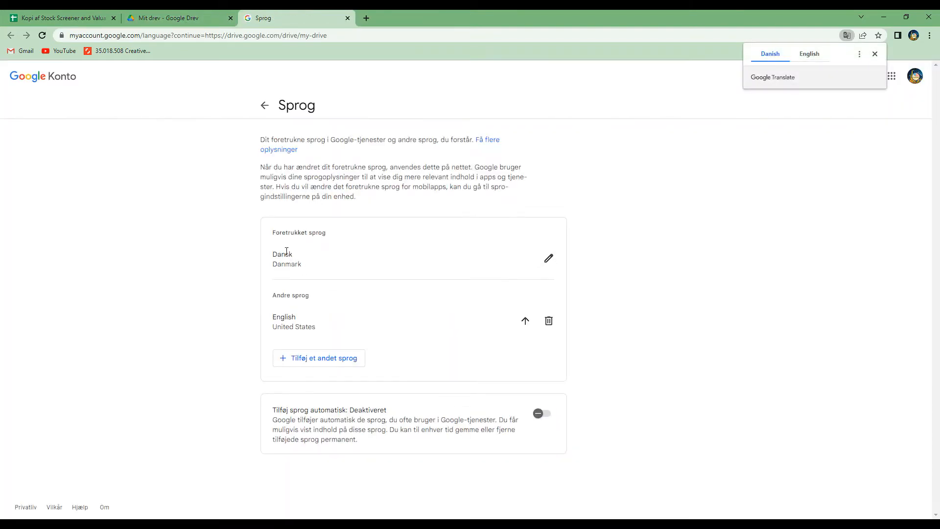
mouse_move(301, 290)
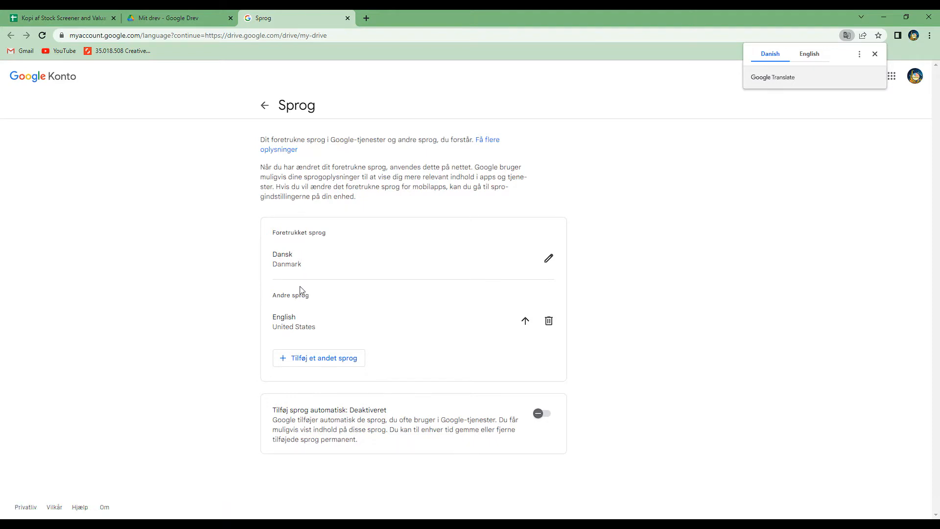
mouse_move(525, 321)
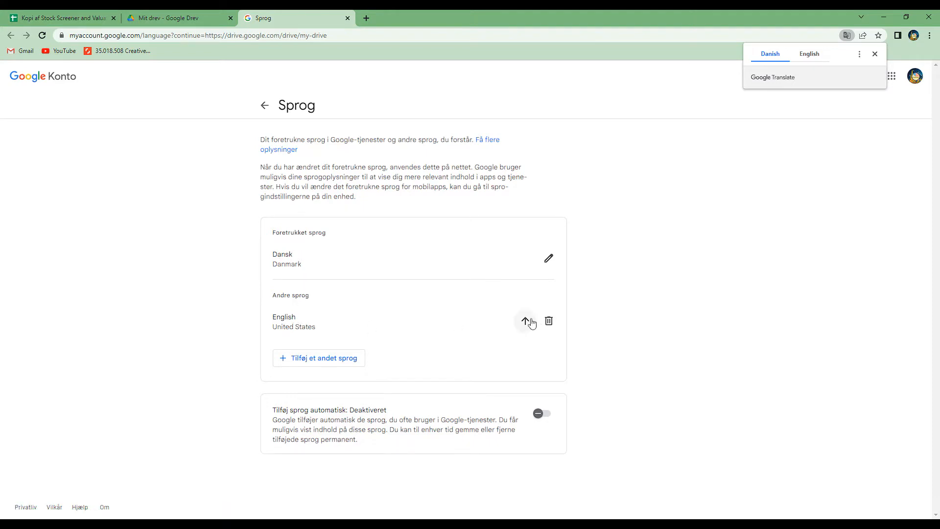
Move English (United States) above Dansk as the preferred account language.
left_click(525, 320)
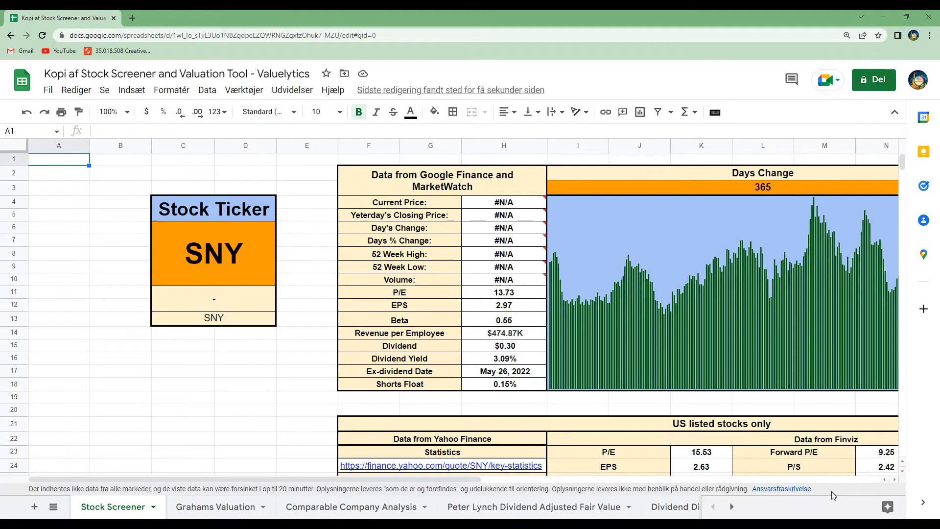
Bring up Chrome's main menu from the reloaded stock screener spreadsheet.
left_click(930, 36)
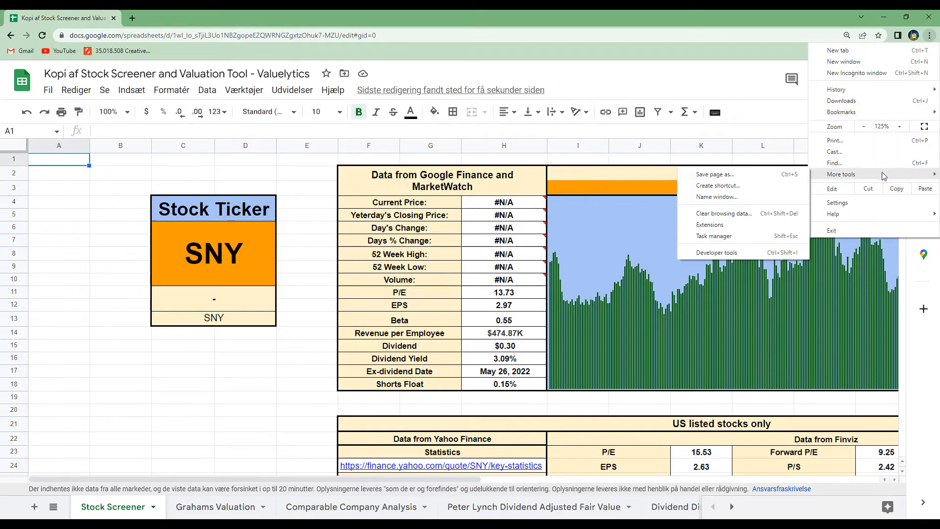
mouse_move(754, 214)
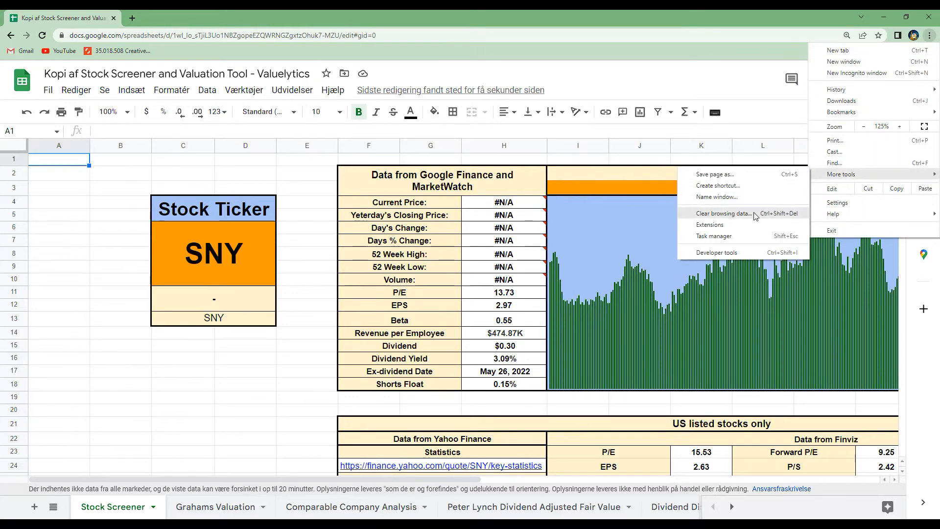
Reach the Clear browsing data options via More tools.
left_click(722, 213)
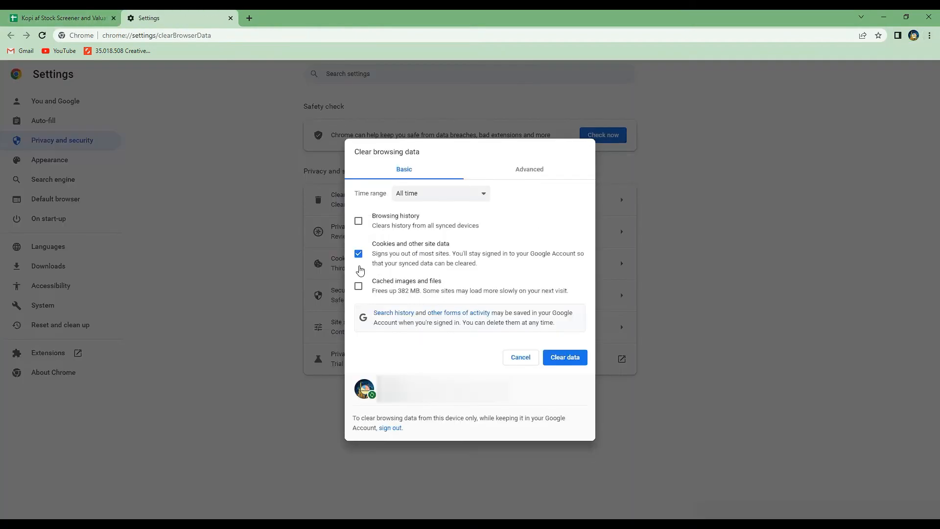
mouse_move(378, 251)
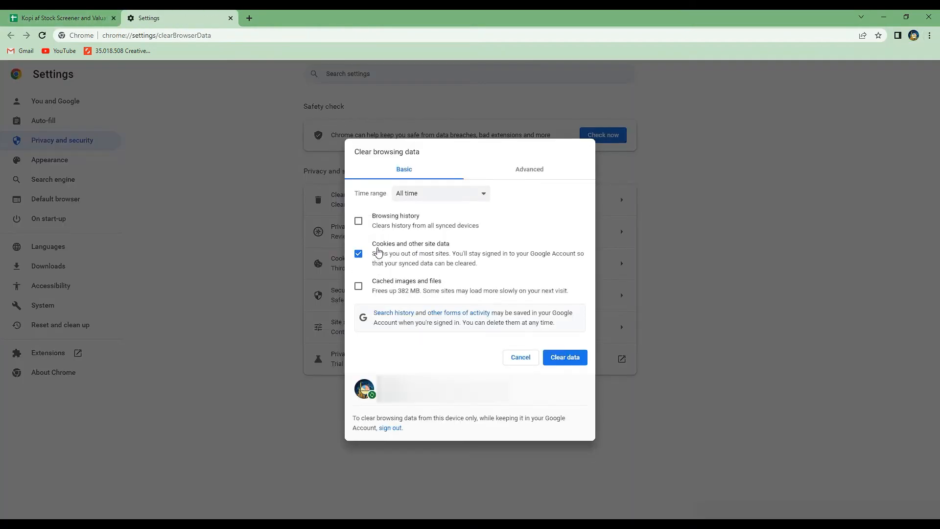
mouse_move(425, 248)
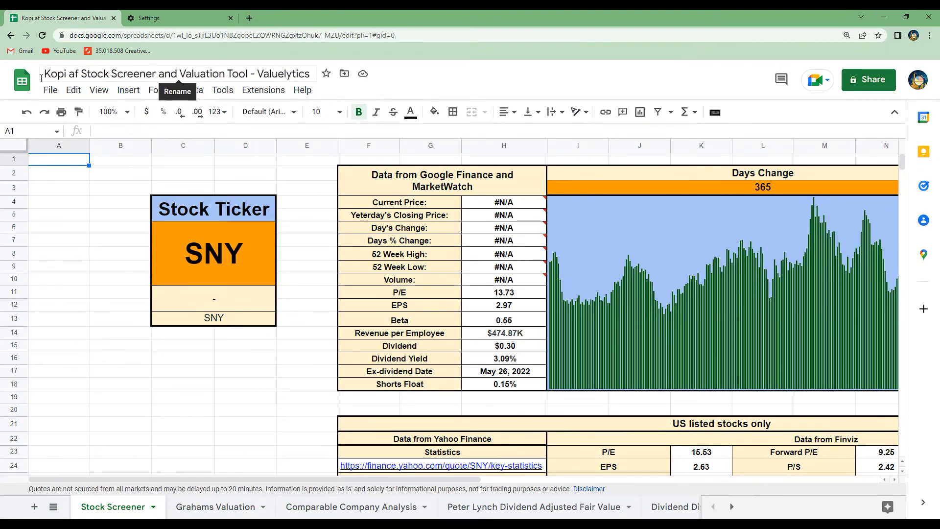
mouse_move(270, 145)
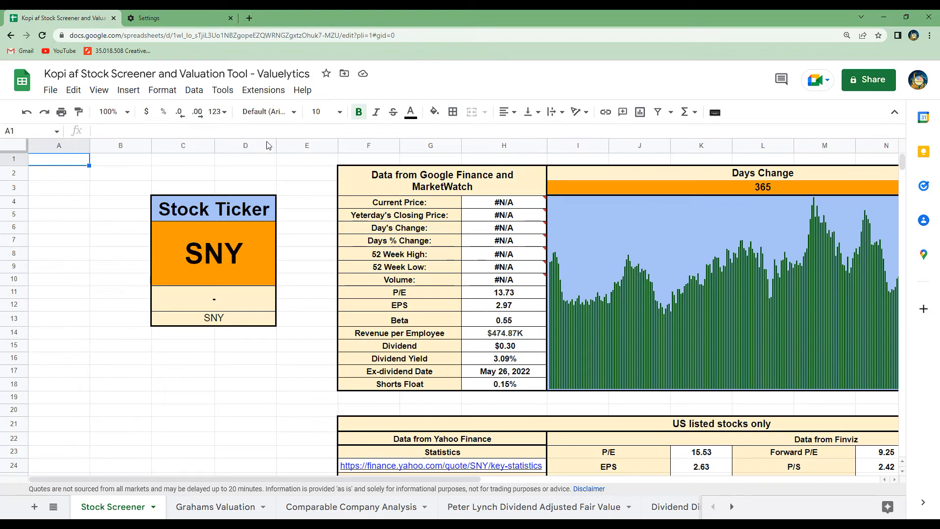
mouse_move(687, 192)
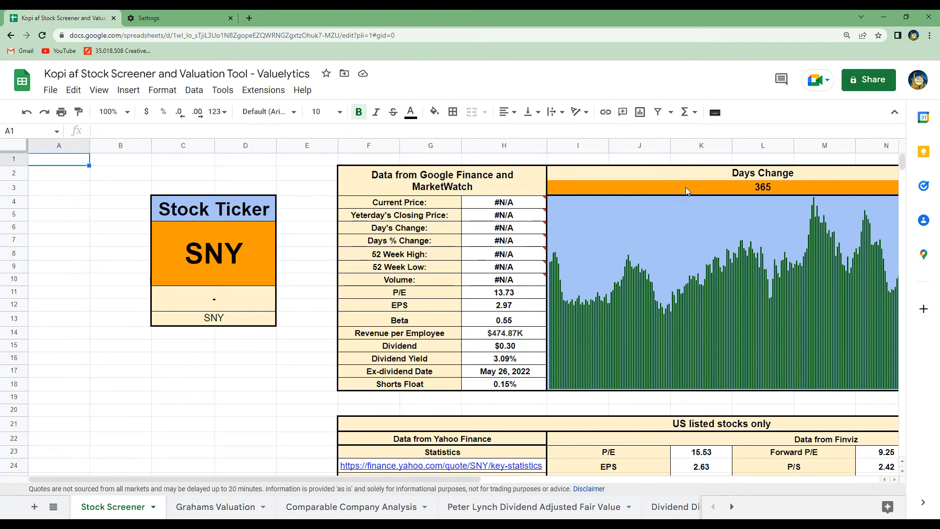
mouse_move(689, 87)
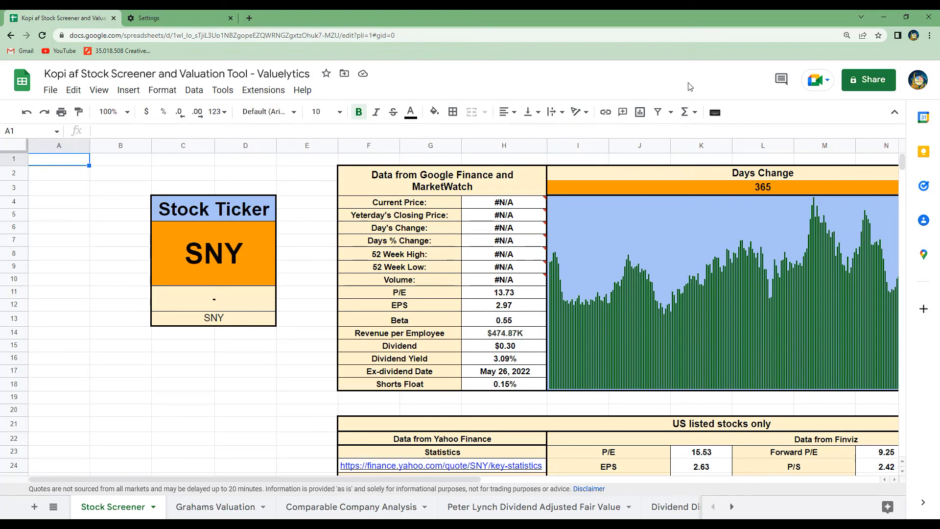